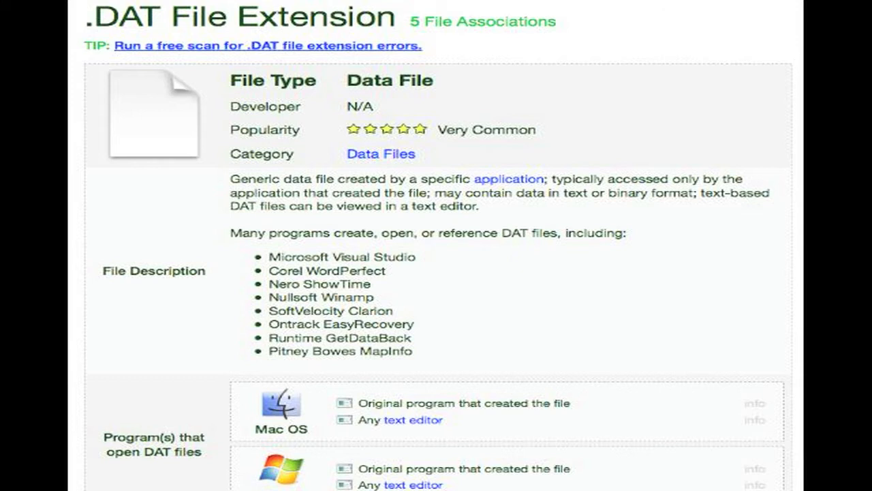
mouse_move(286, 316)
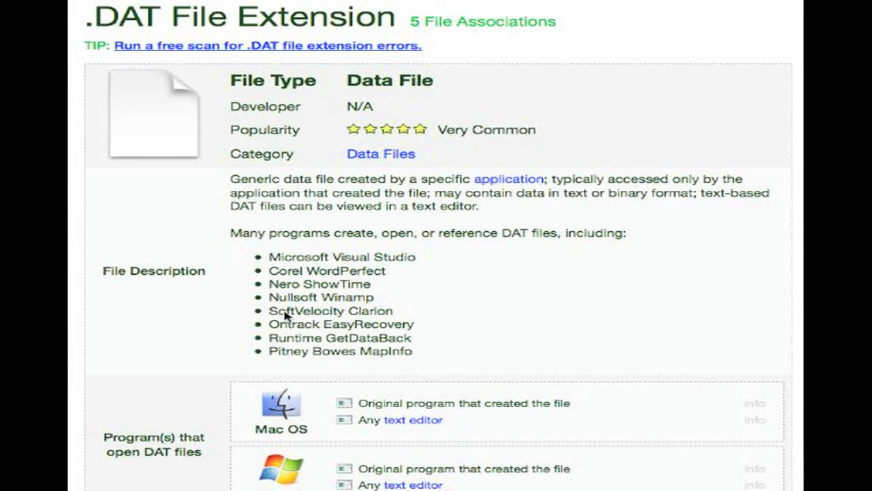
mouse_move(305, 283)
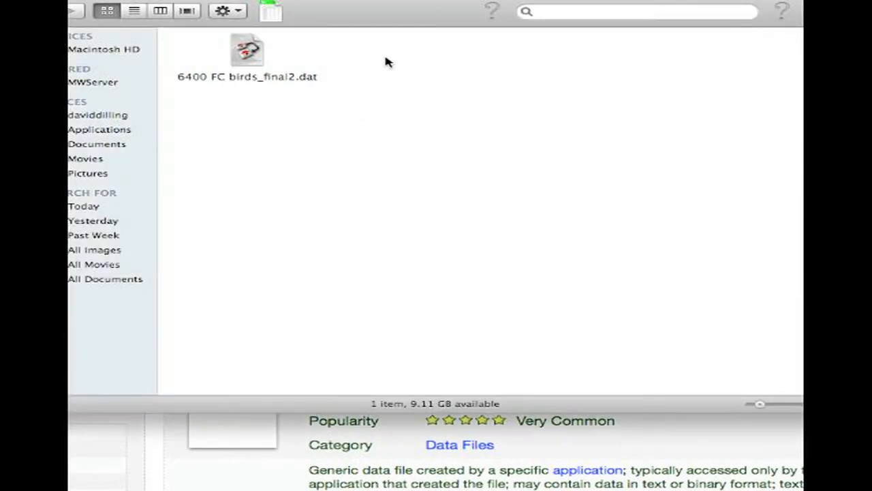
mouse_move(441, 2)
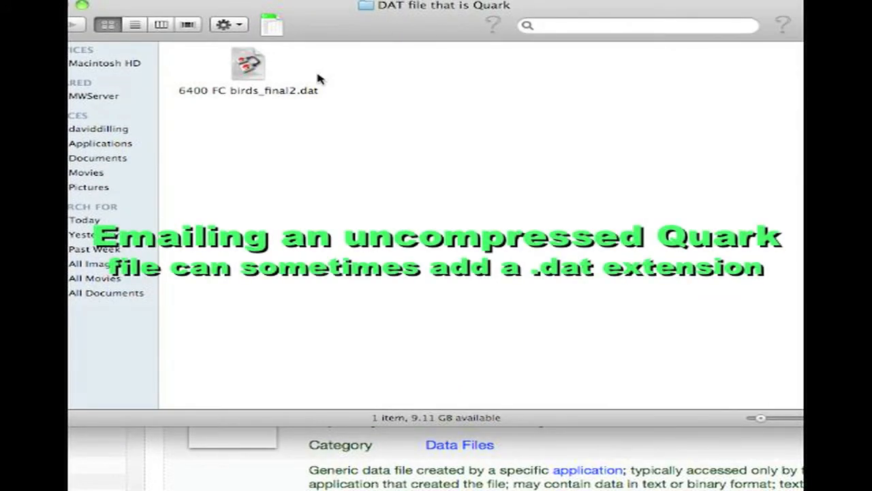
Open '6400 FC birds_final2.dat' from the 'DAT file that is Quark' folder in FlightCheck.
left_click(248, 65)
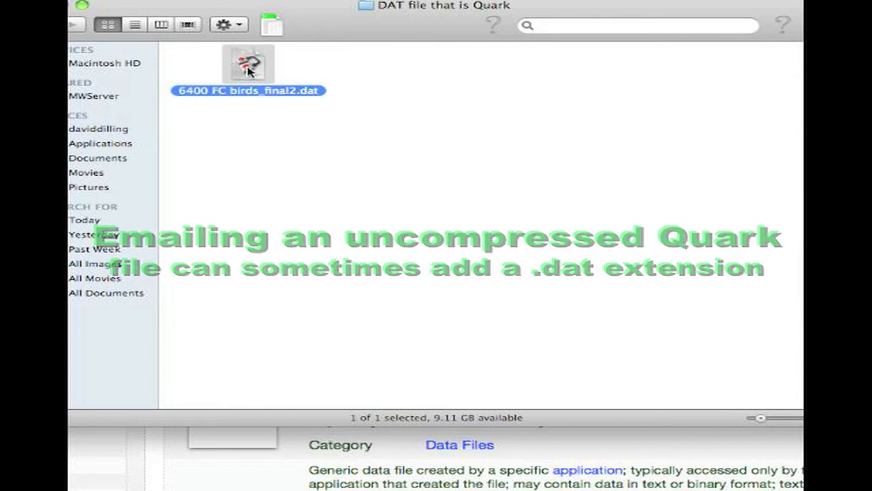
left_click(443, 273)
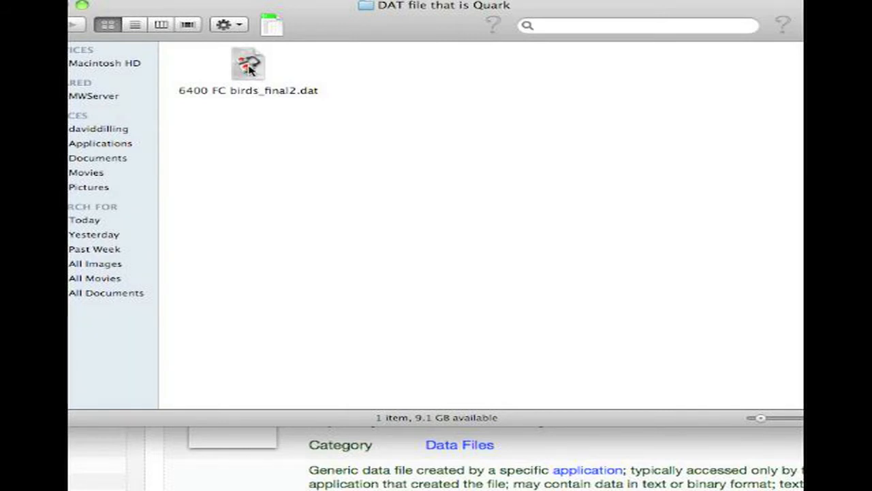
left_click(248, 63)
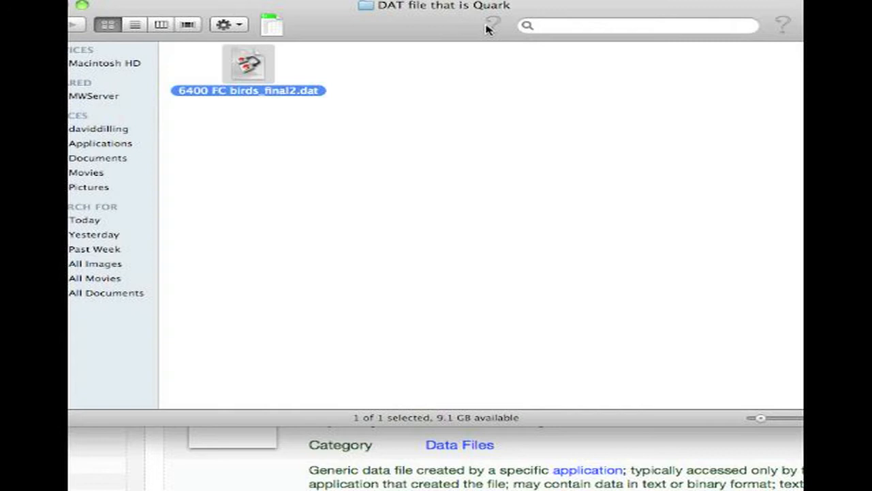
double_click(248, 63)
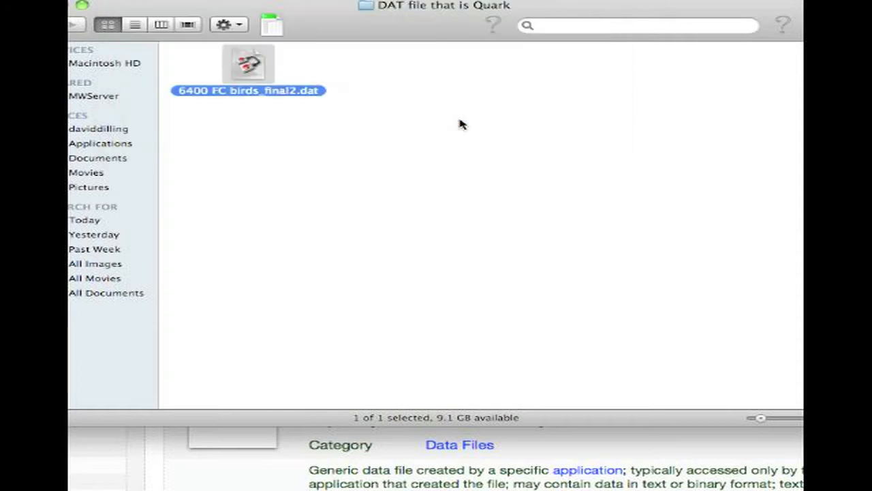
double_click(248, 63)
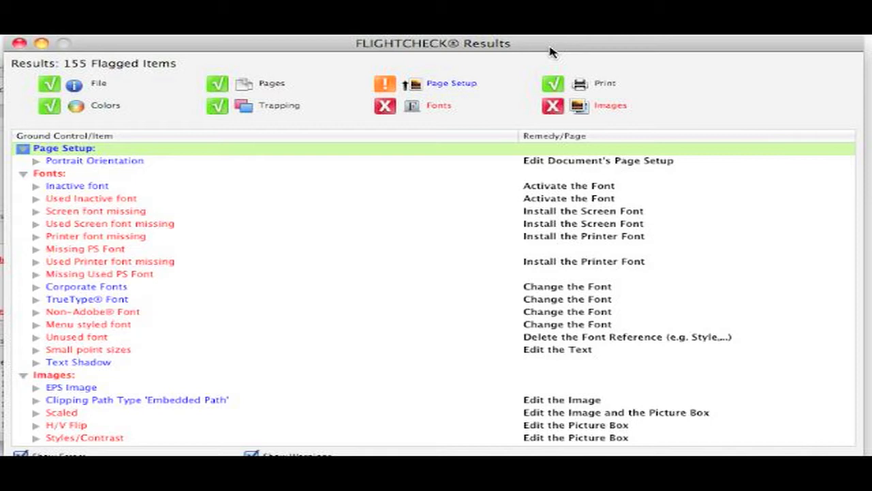
mouse_move(553, 54)
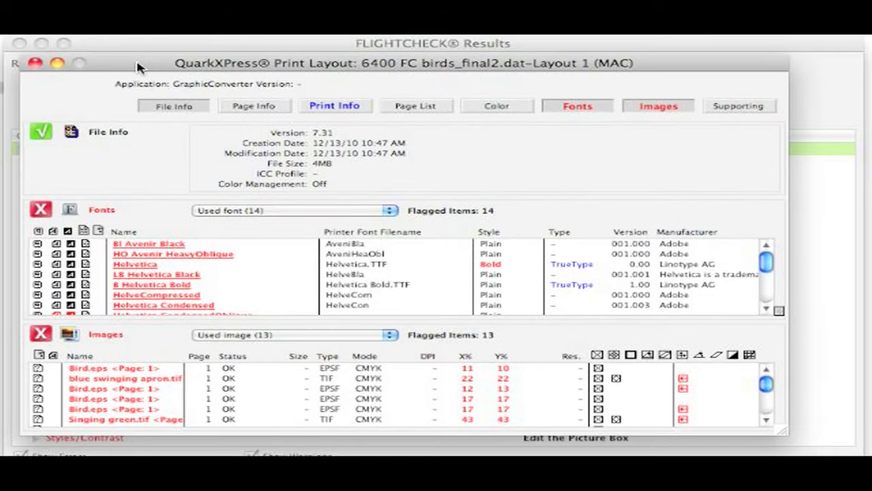
mouse_move(173, 105)
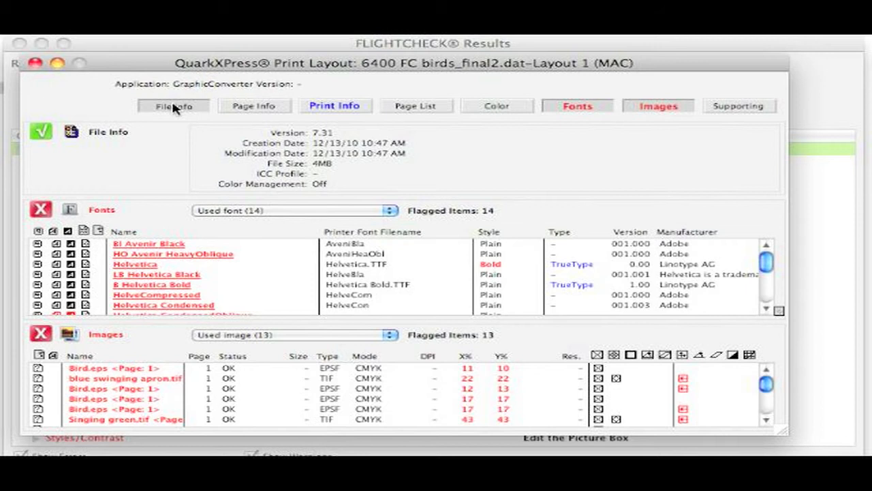
mouse_move(80, 140)
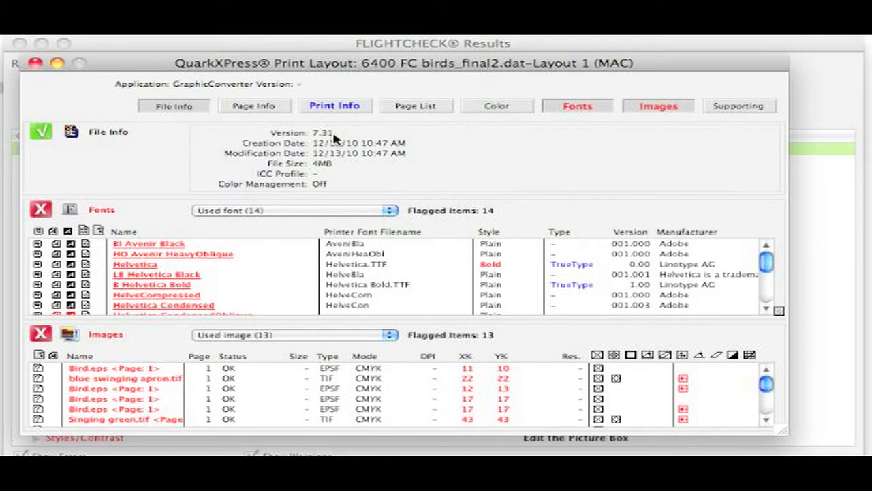
mouse_move(280, 157)
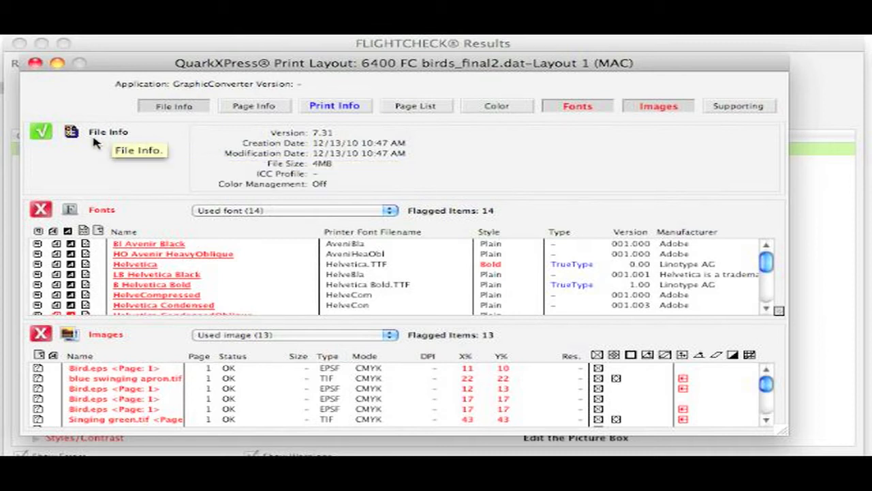
mouse_move(71, 132)
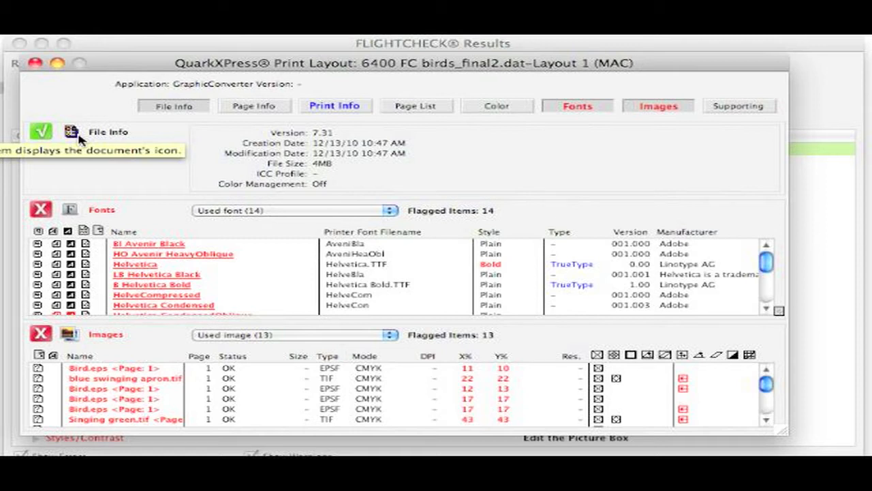
mouse_move(129, 370)
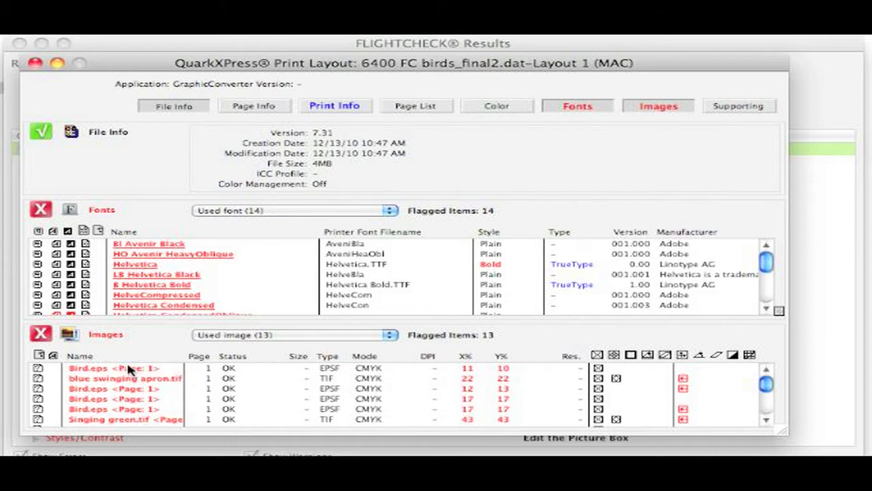
Show the details of the first Bird.eps entry in the Images list.
double_click(115, 367)
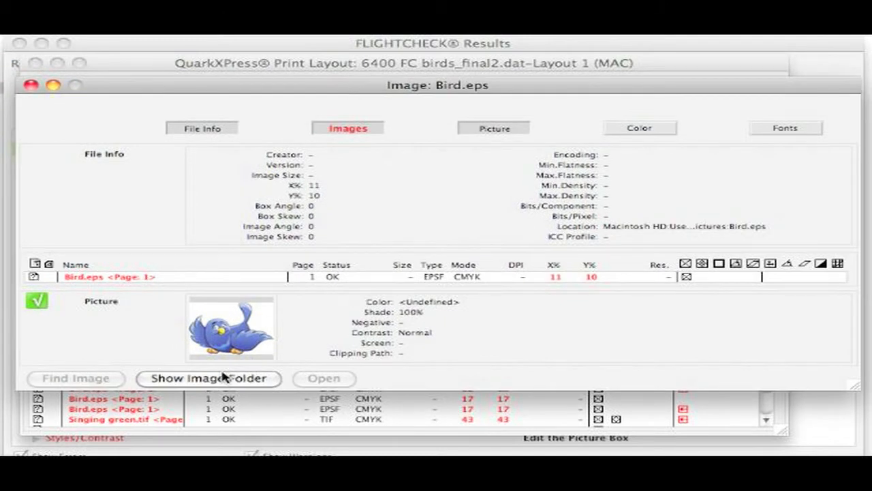
mouse_move(640, 230)
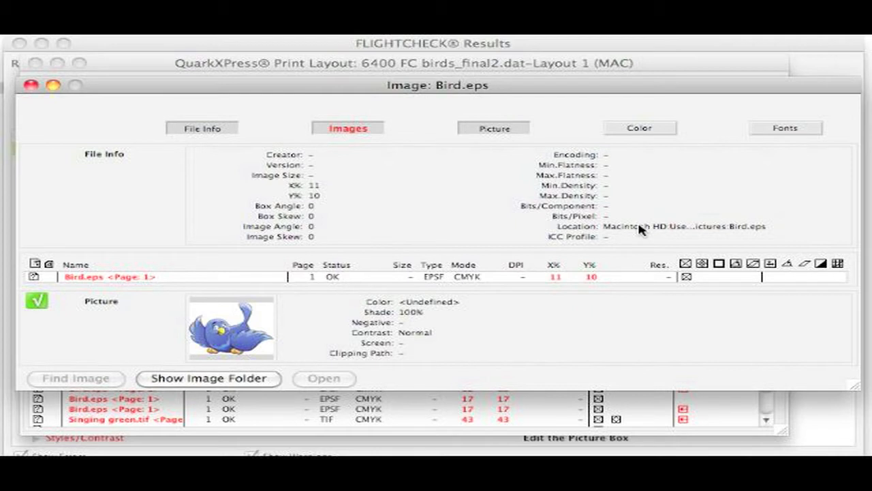
mouse_move(42, 87)
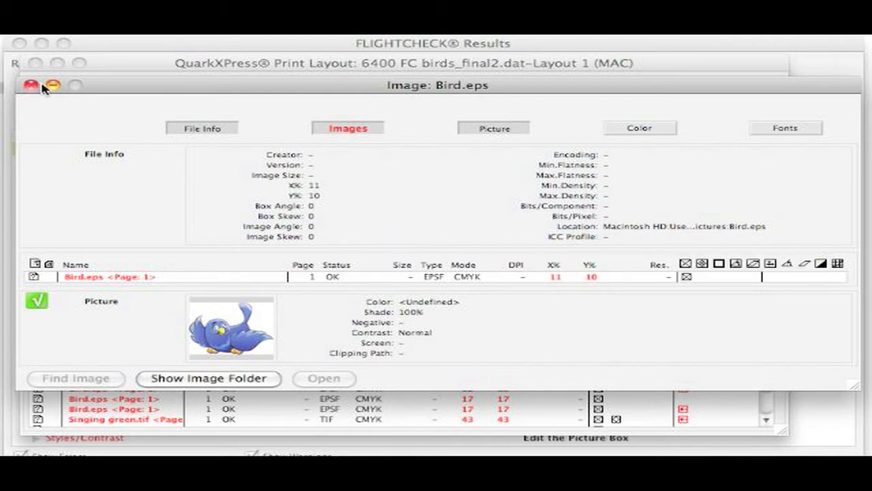
Close the Image: Bird.eps detail window.
left_click(31, 87)
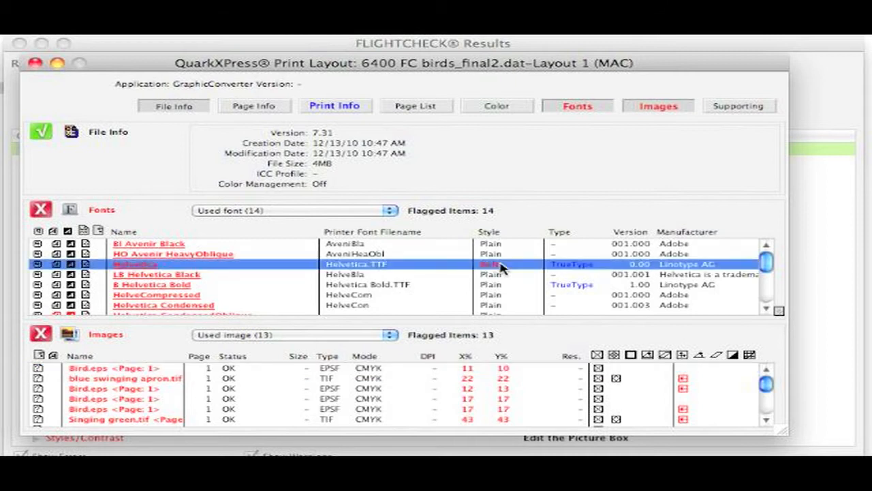
double_click(134, 264)
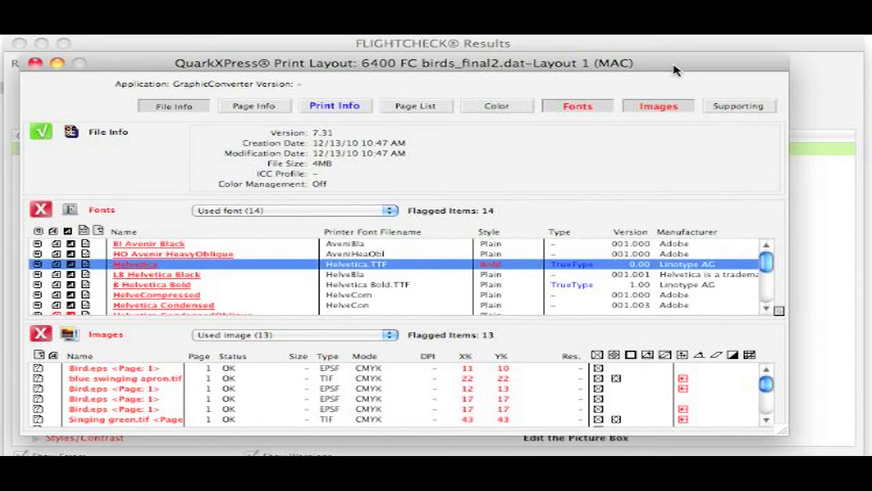
left_click(496, 106)
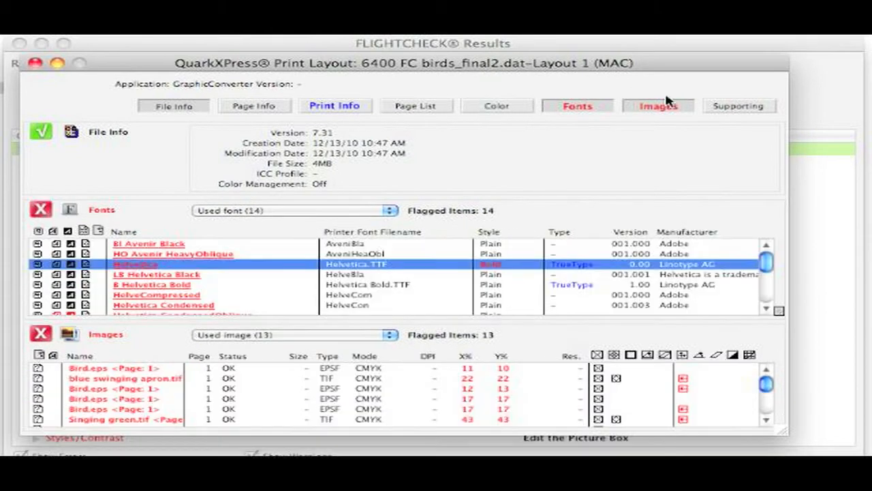
left_click(738, 106)
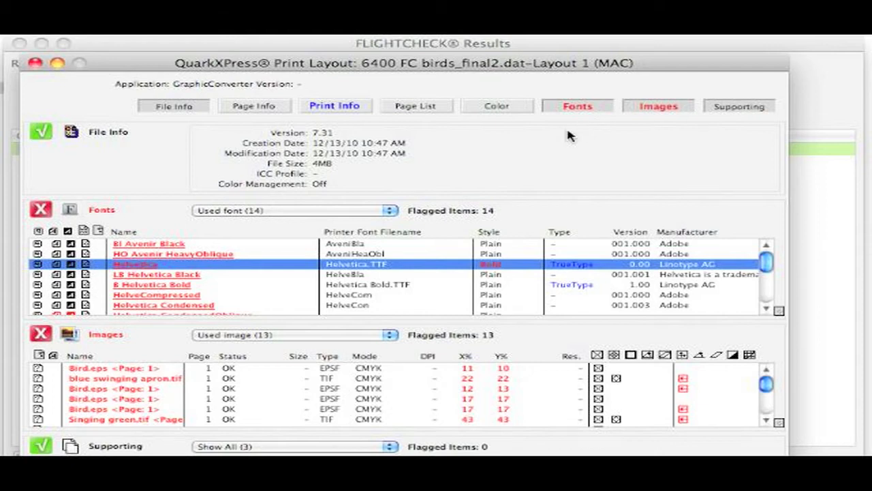
scroll("down", 3)
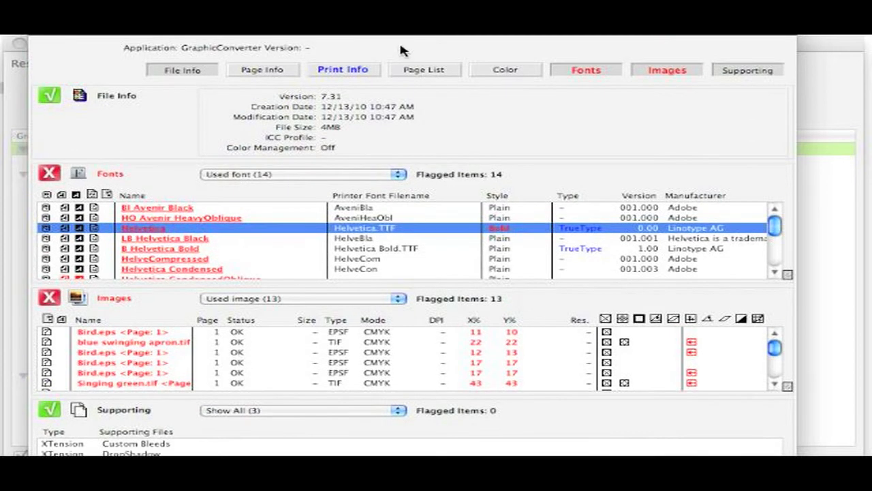
mouse_move(361, 75)
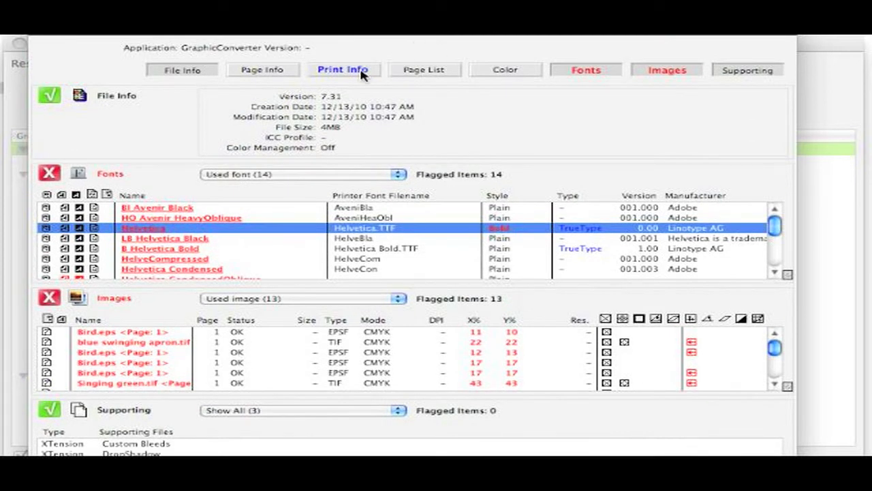
mouse_move(838, 85)
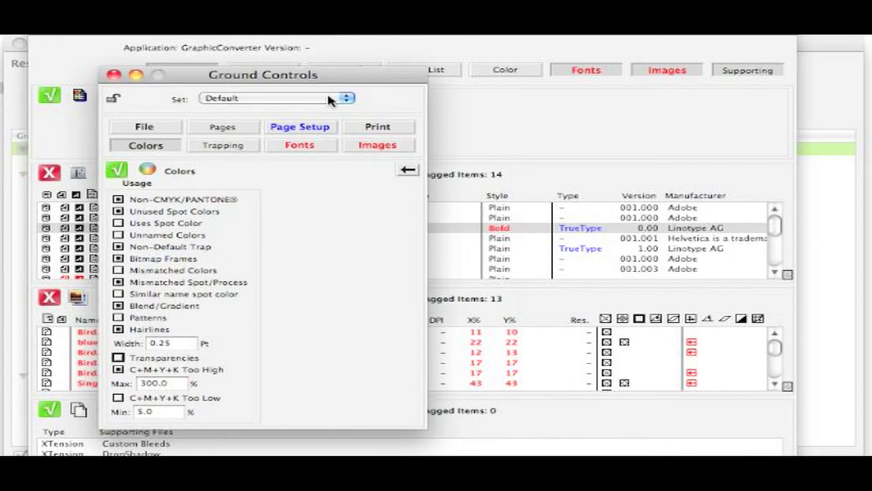
left_click(346, 97)
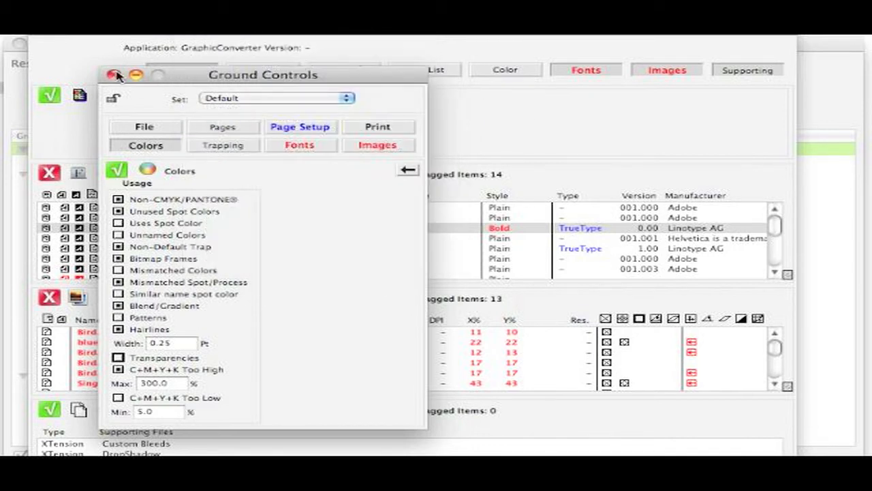
left_click(116, 75)
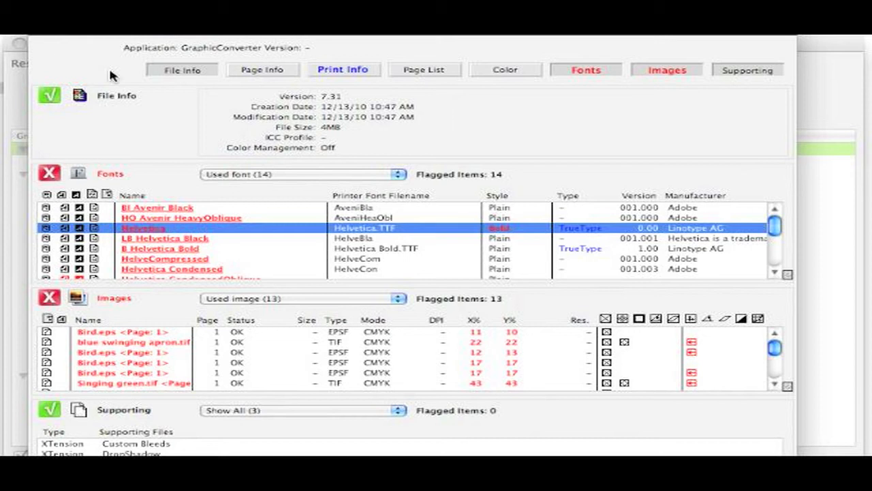
mouse_move(58, 34)
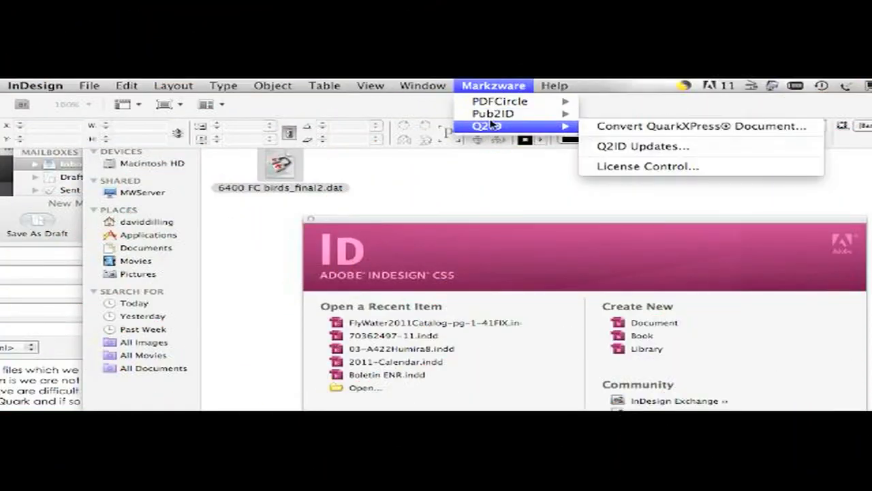
mouse_move(702, 126)
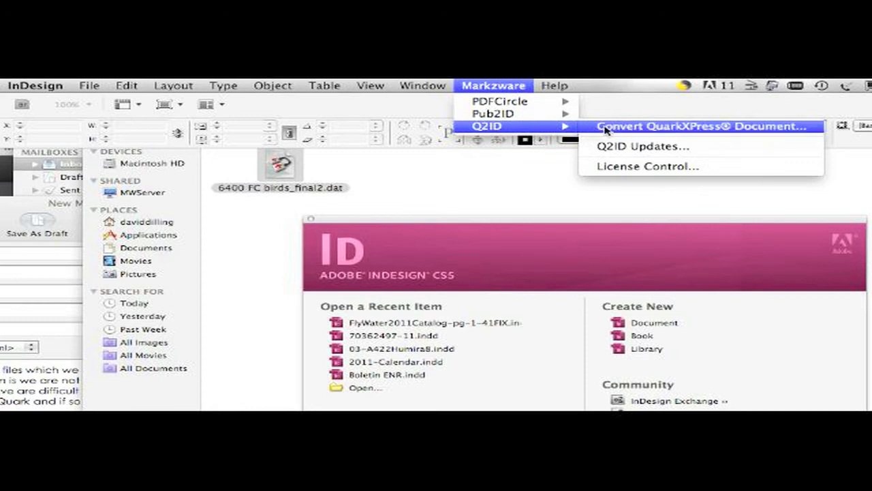
mouse_move(629, 135)
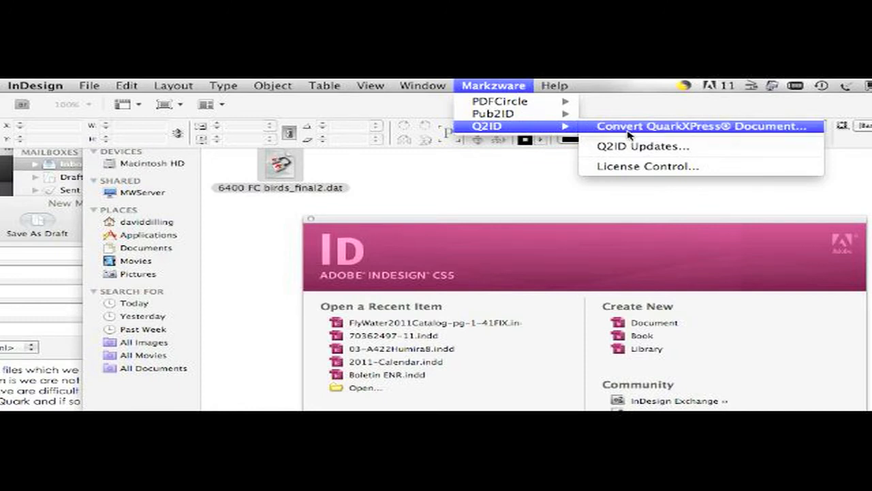
Choose Markzware > Q2ID > Convert QuarkXPress Document from the menu bar.
left_click(702, 126)
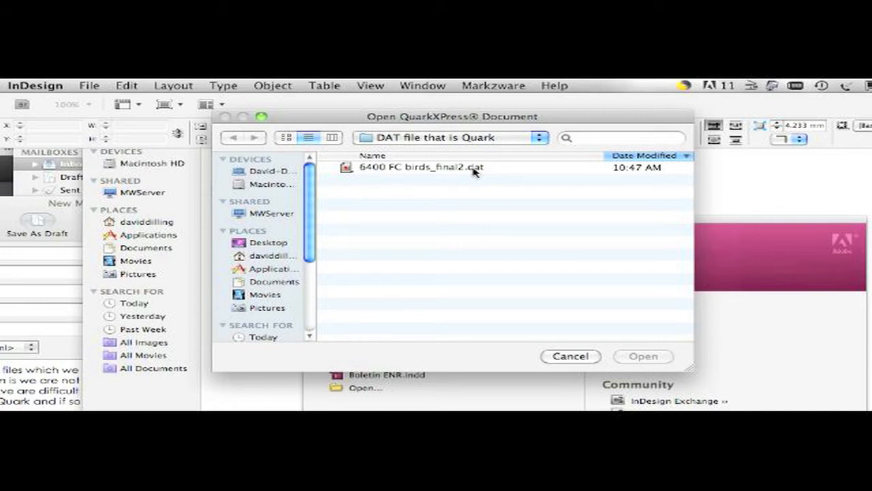
mouse_move(421, 168)
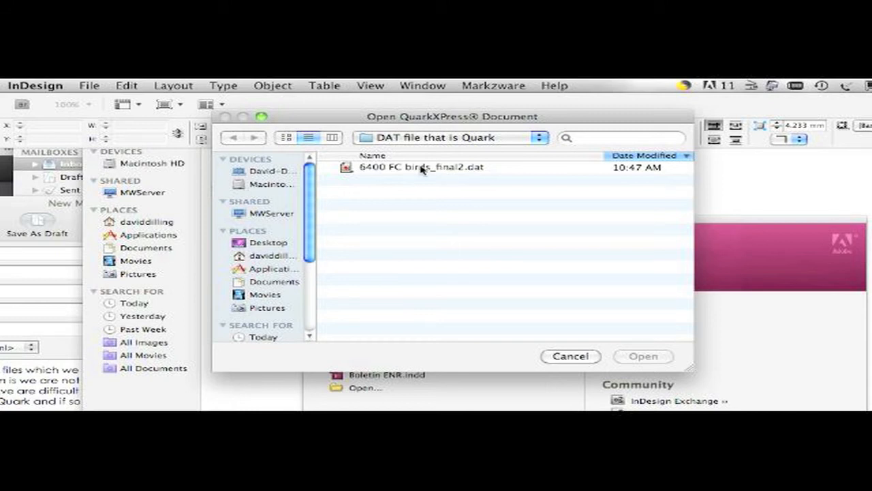
Convert '6400 FC birds_final2.dat' with Q2ID from the Open QuarkXPress Document dialog.
left_click(421, 167)
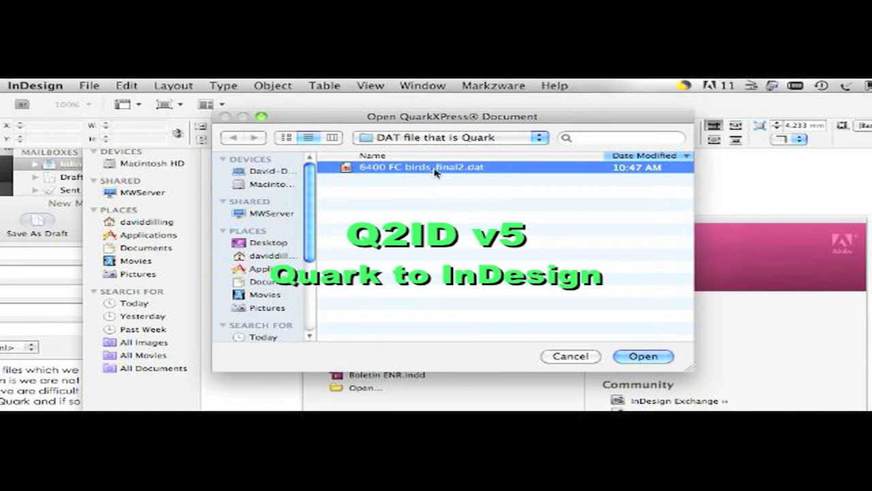
mouse_move(616, 325)
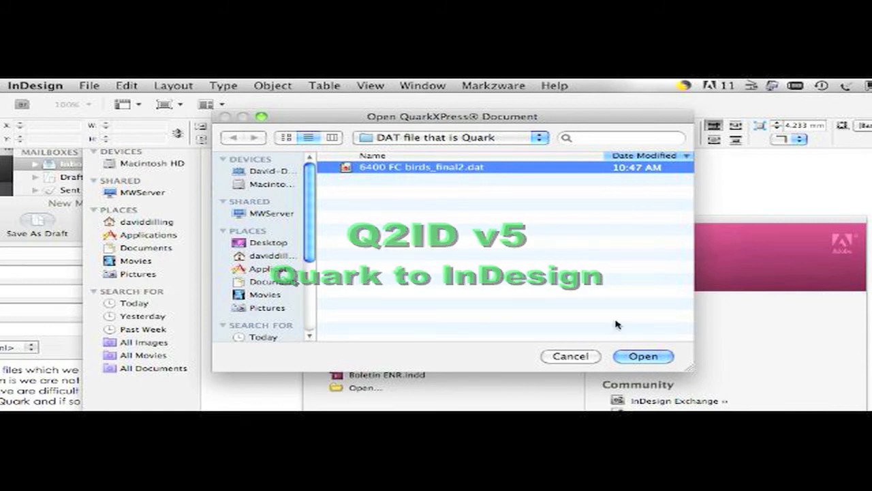
left_click(641, 356)
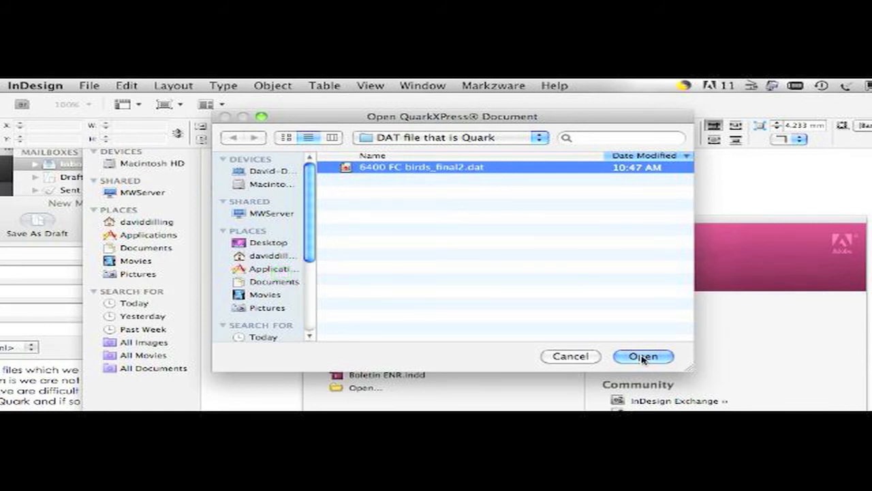
left_click(642, 355)
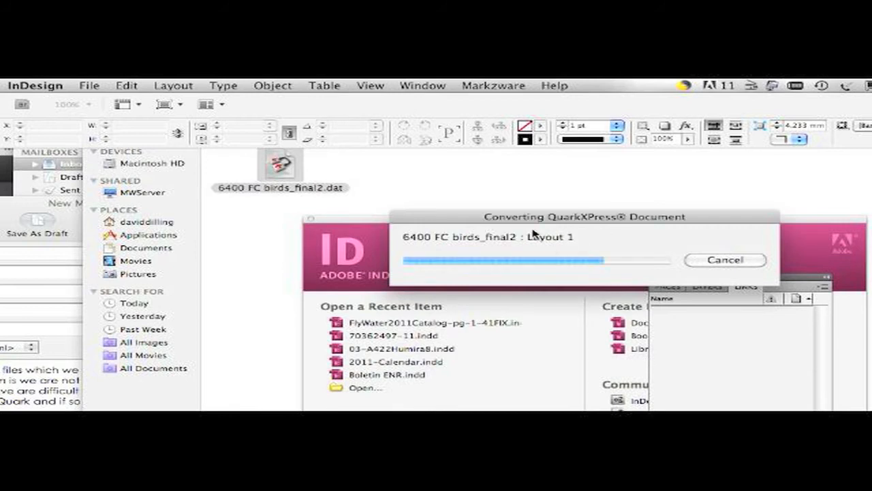
mouse_move(555, 225)
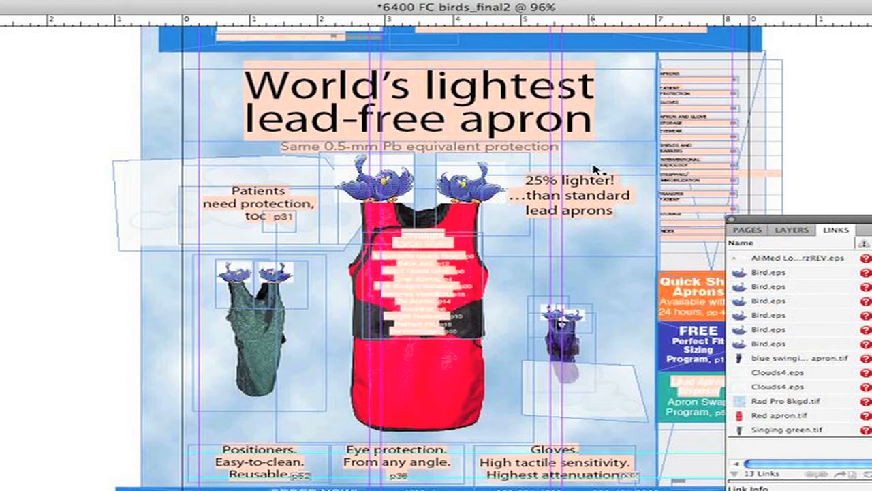
mouse_move(409, 109)
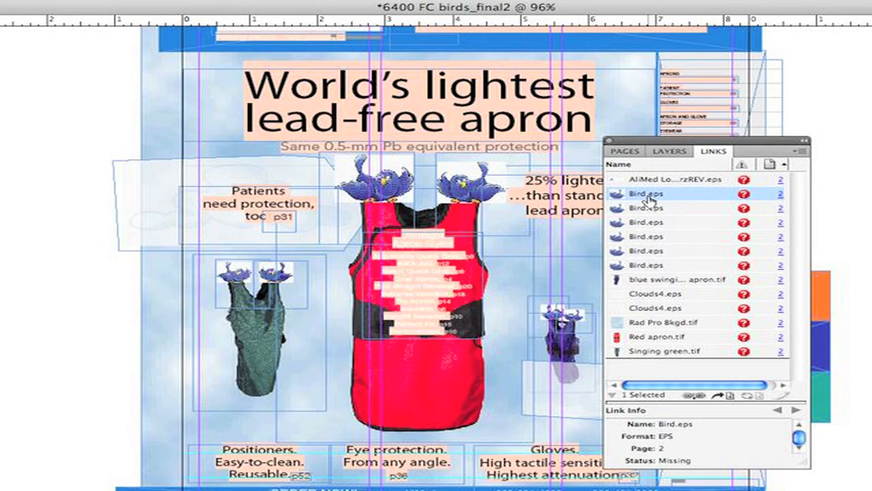
mouse_move(184, 143)
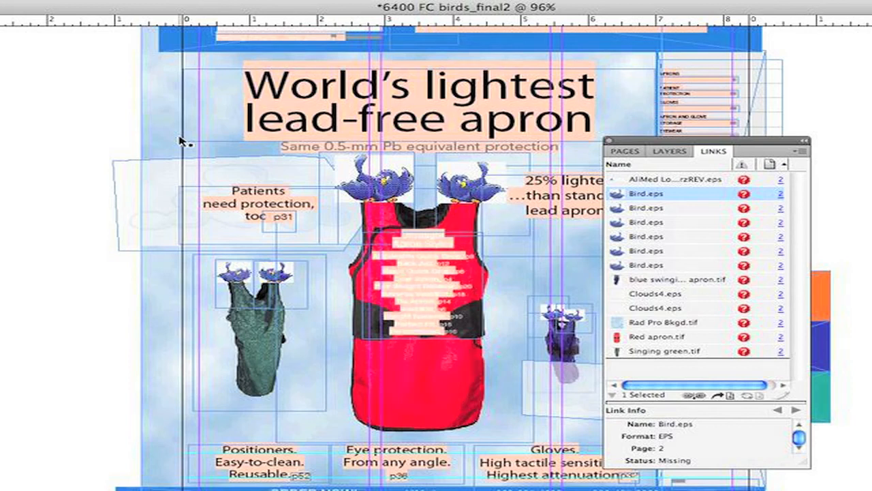
mouse_move(623, 240)
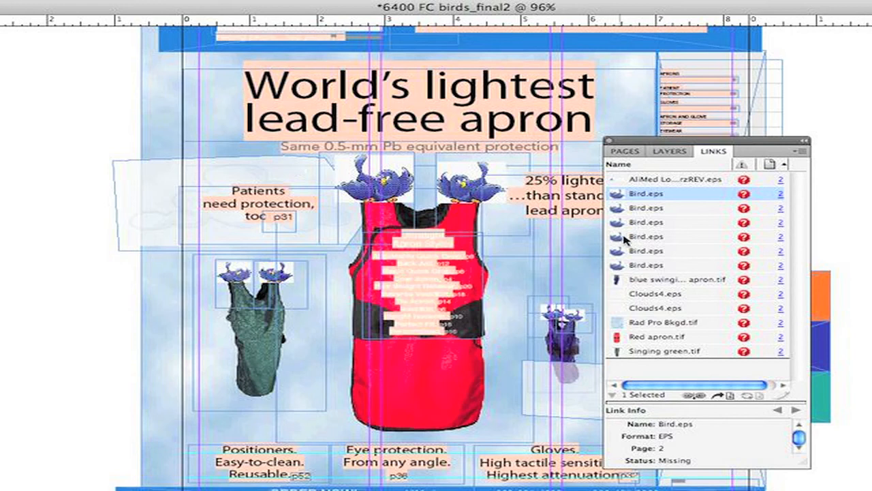
mouse_move(555, 226)
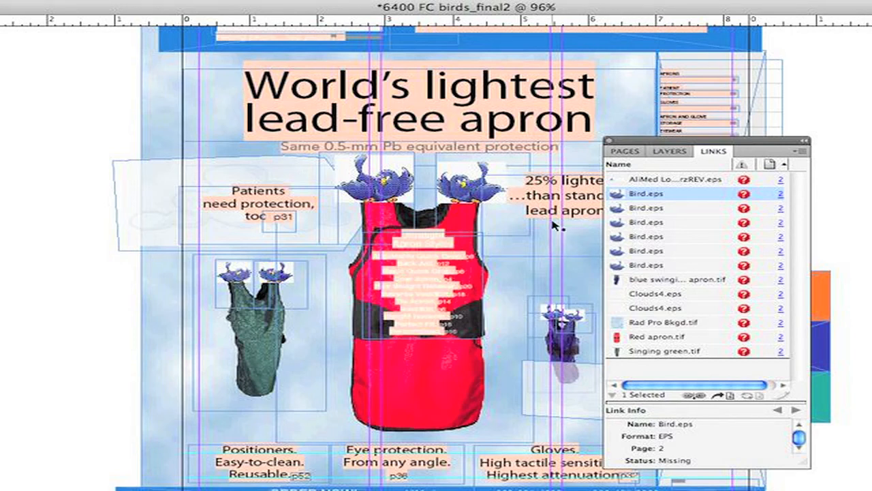
mouse_move(232, 194)
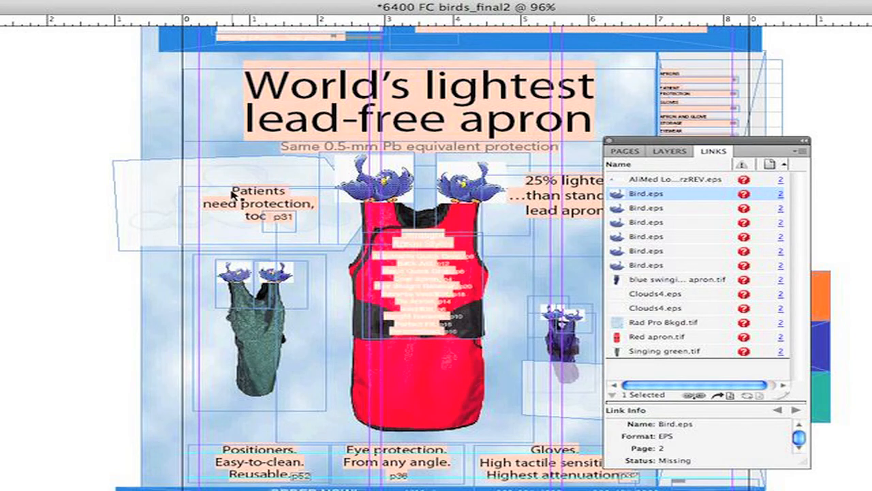
mouse_move(163, 140)
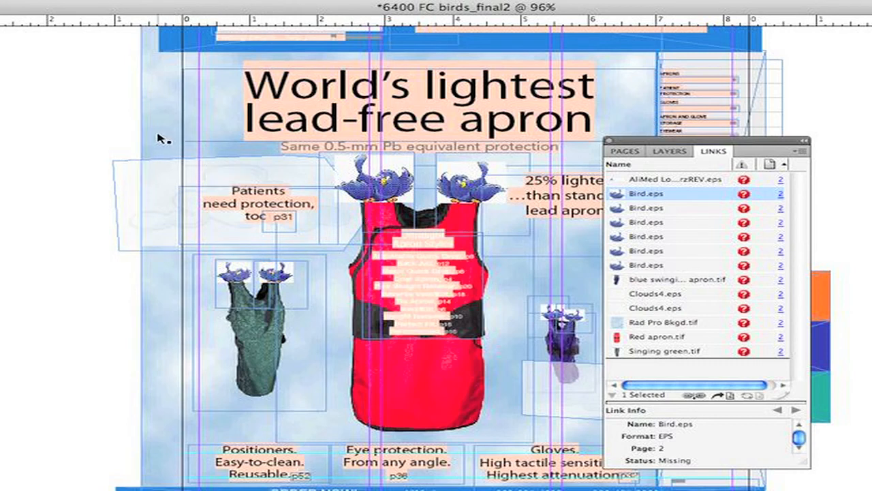